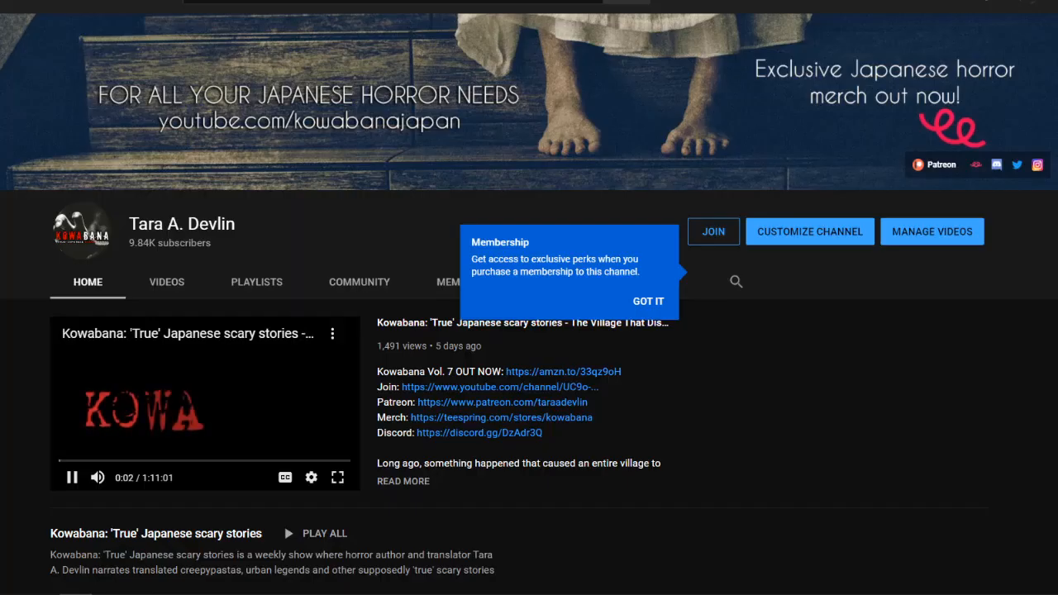
Step: Open the channel's membership offer and scroll through the Human, Yurei and Kami tier perks
{"action": "left_click", "coordinate": [713, 231]}
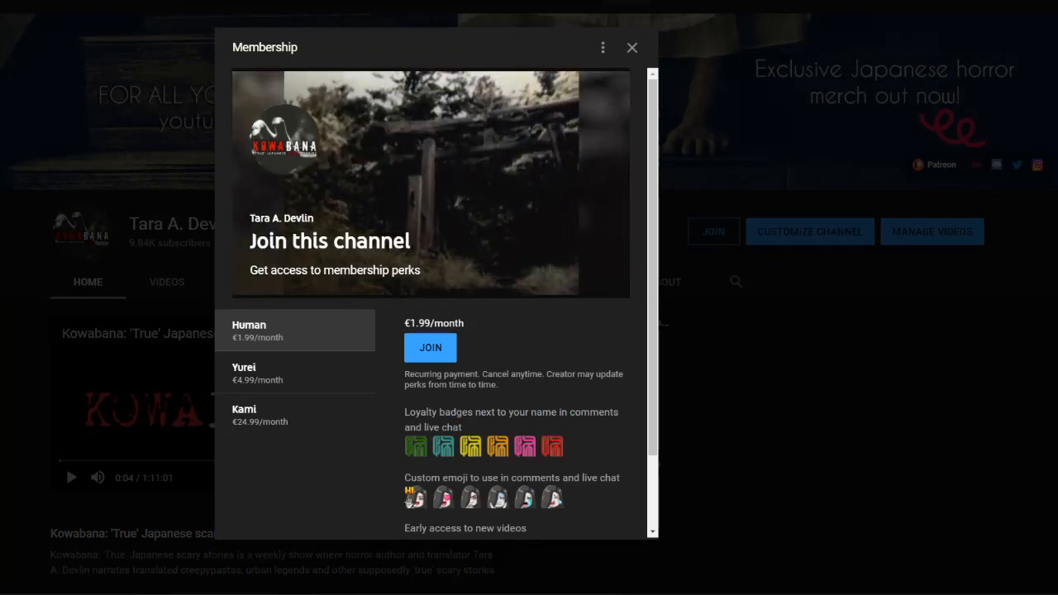
{"action": "scroll", "scroll_direction": "down", "scroll_amount": 3}
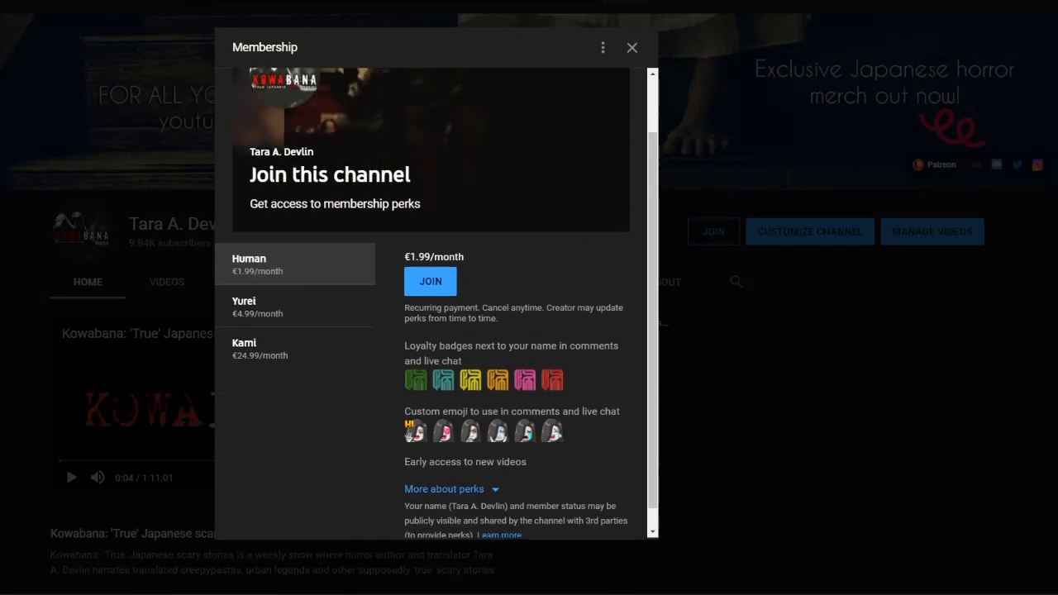
{"action": "scroll", "scroll_direction": "down", "scroll_amount": 3}
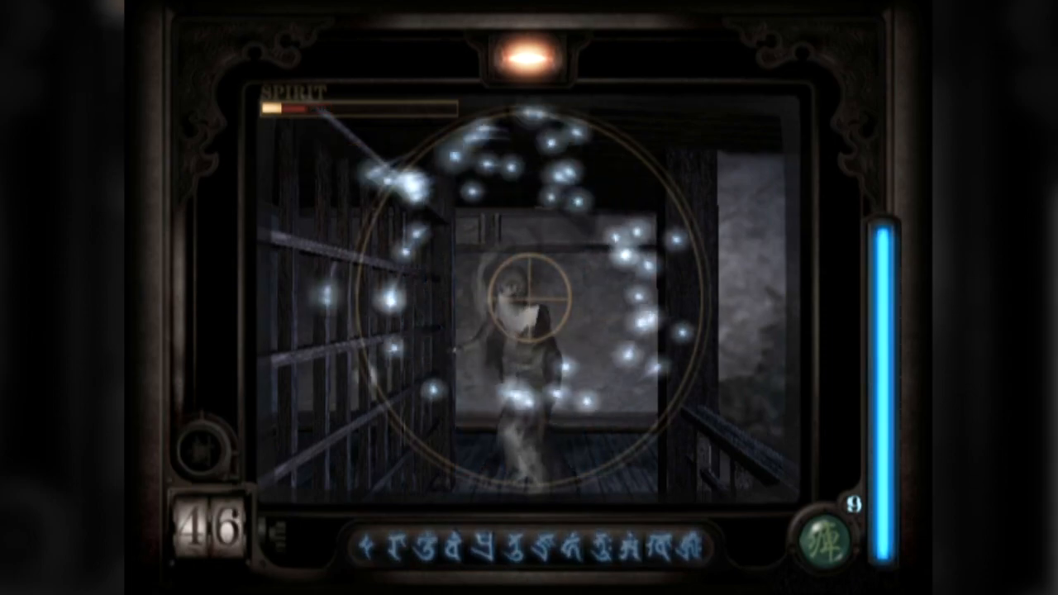
Step: Snap a Camera Obscura photo of the walkway ghost for 160 spirit damage
{"action": "left_click", "coordinate": [528, 297]}
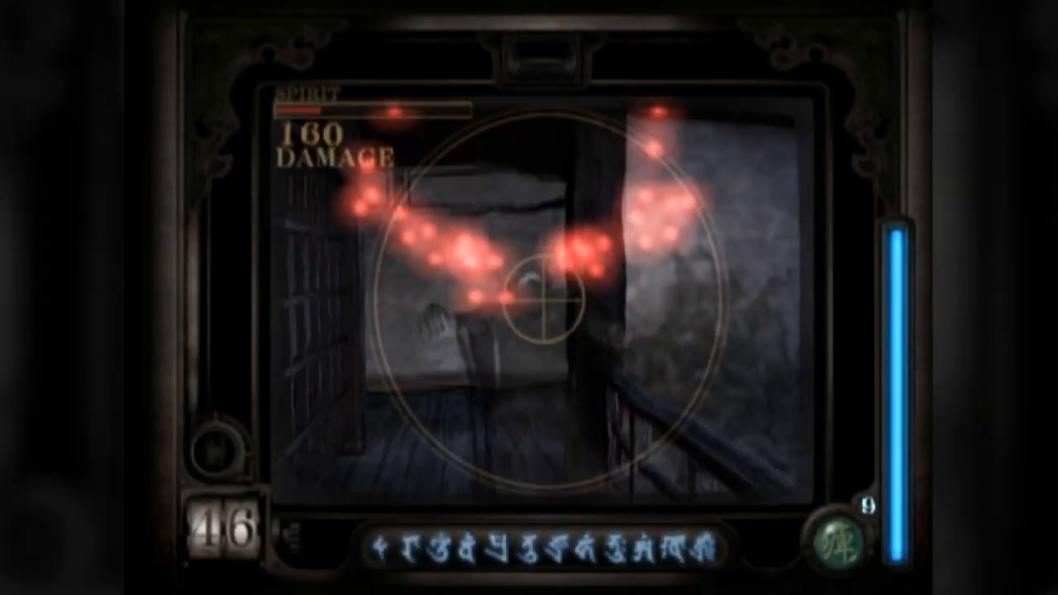